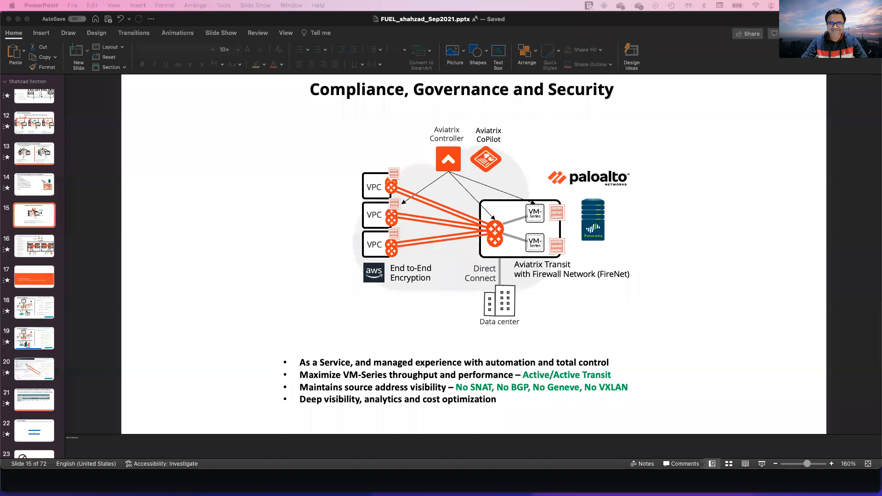
pyautogui.moveTo(543, 285)
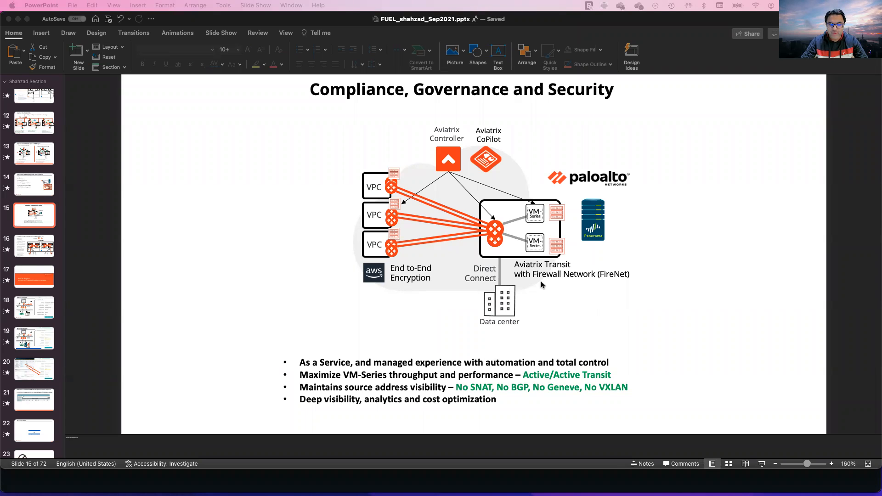
pyautogui.moveTo(366, 147)
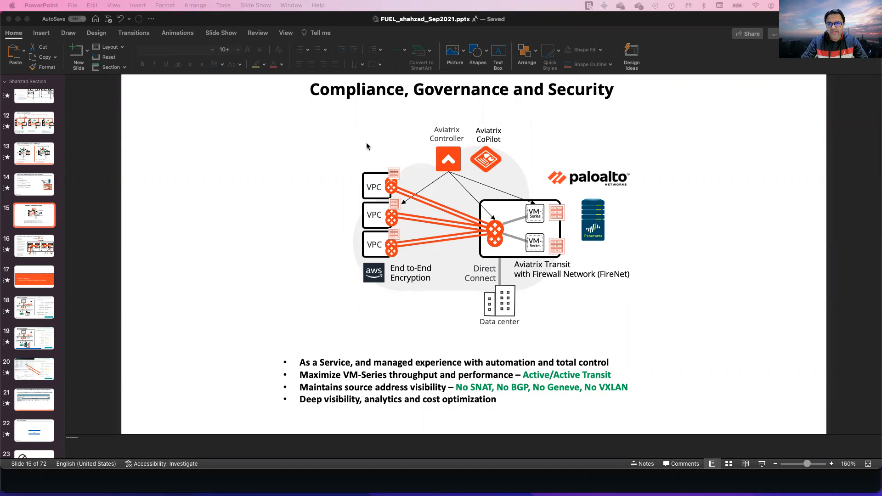
pyautogui.moveTo(562, 376)
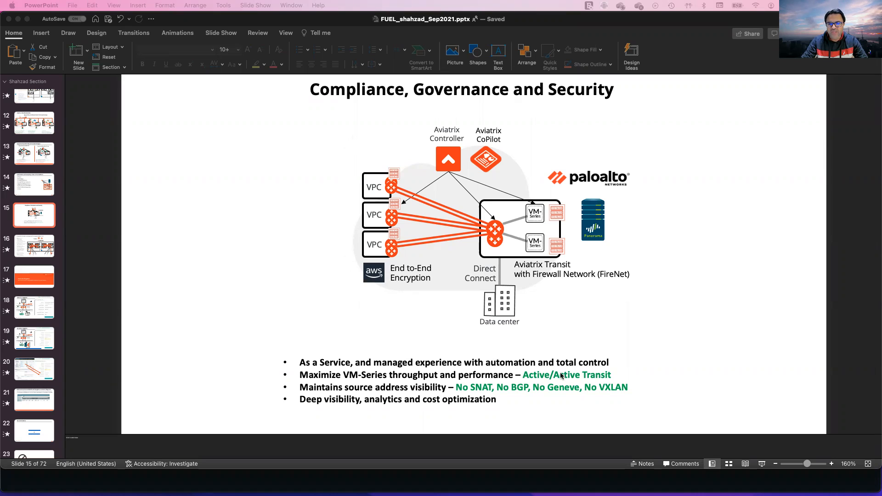
pyautogui.moveTo(572, 189)
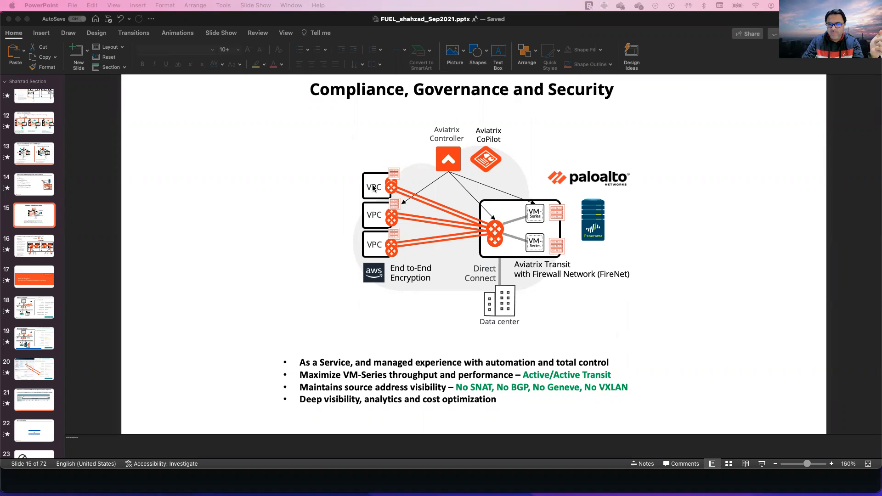
pyautogui.moveTo(517, 276)
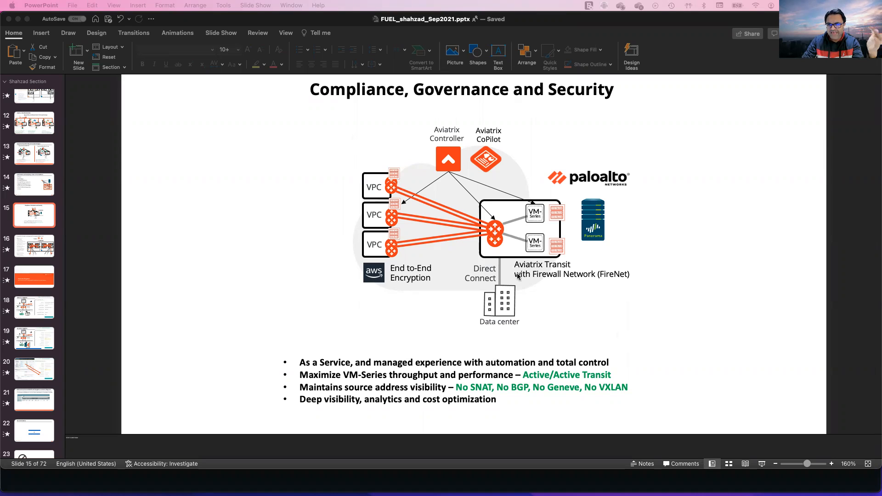
pyautogui.moveTo(364, 219)
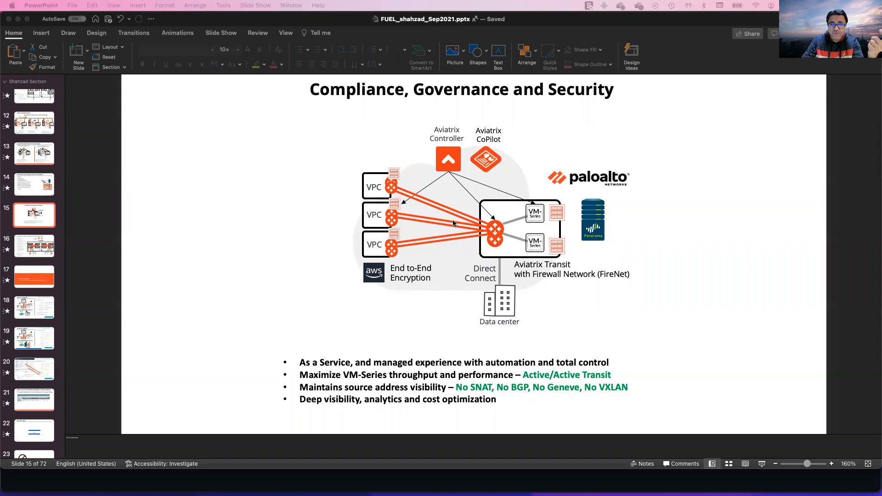
pyautogui.moveTo(385, 207)
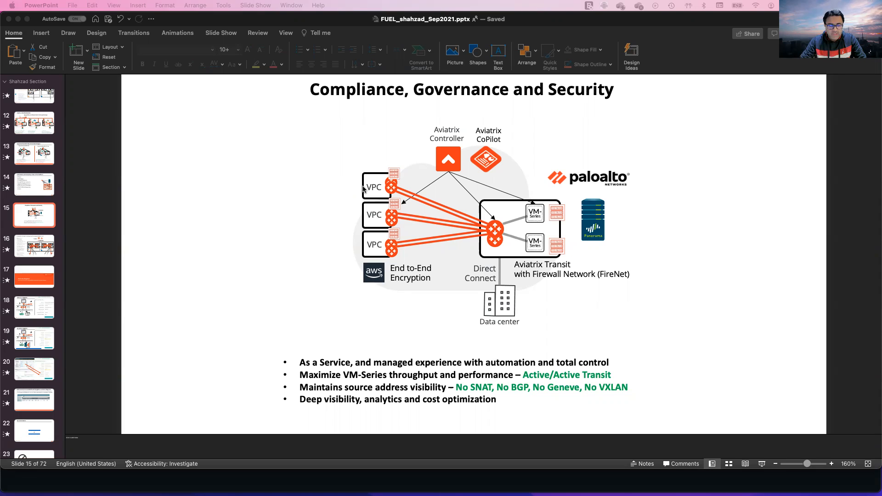
pyautogui.moveTo(524, 192)
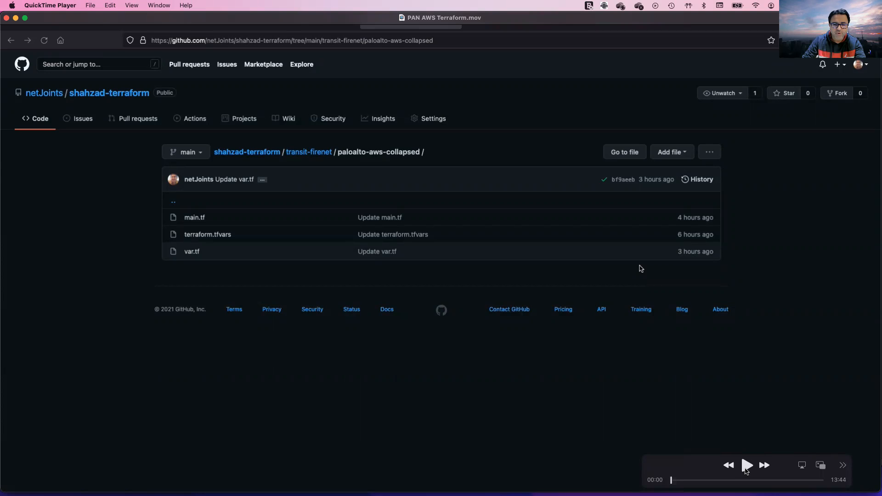
# - View main.tf in paloalto-aws-collapsed, scrolling through VPC, gateway, attachment and FireNet policy blocks
pyautogui.click(746, 465)
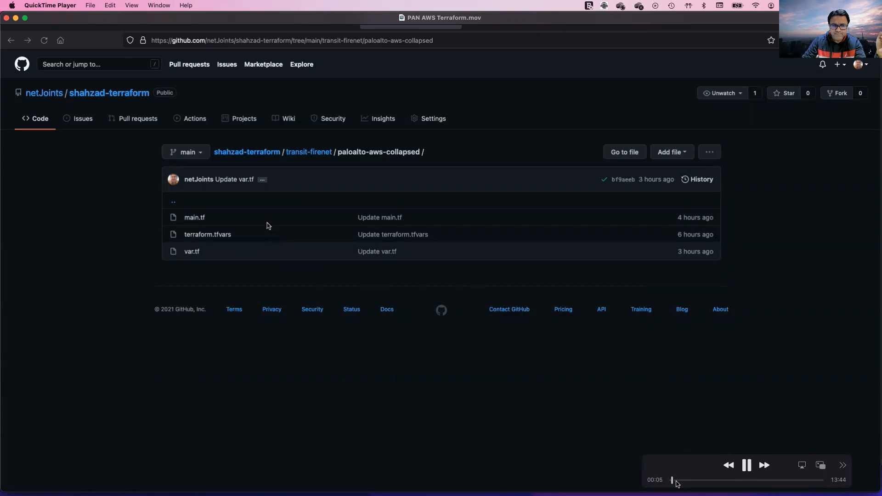
pyautogui.moveTo(48, 103)
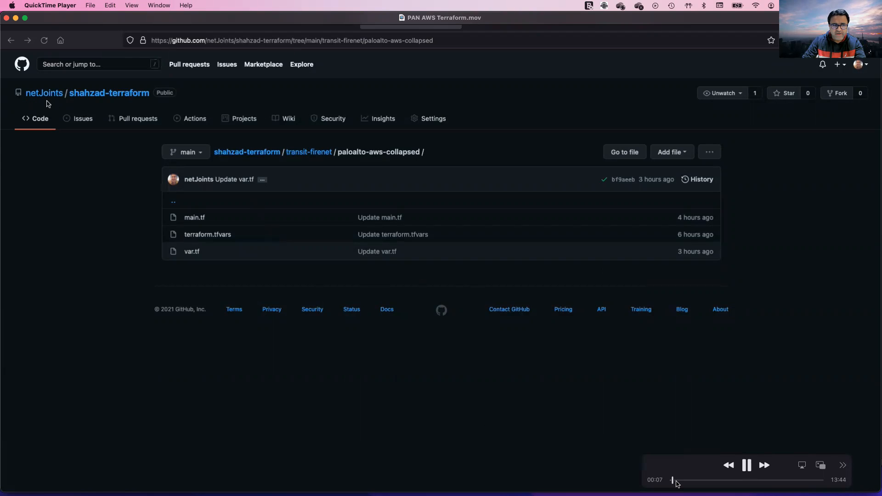
pyautogui.click(194, 217)
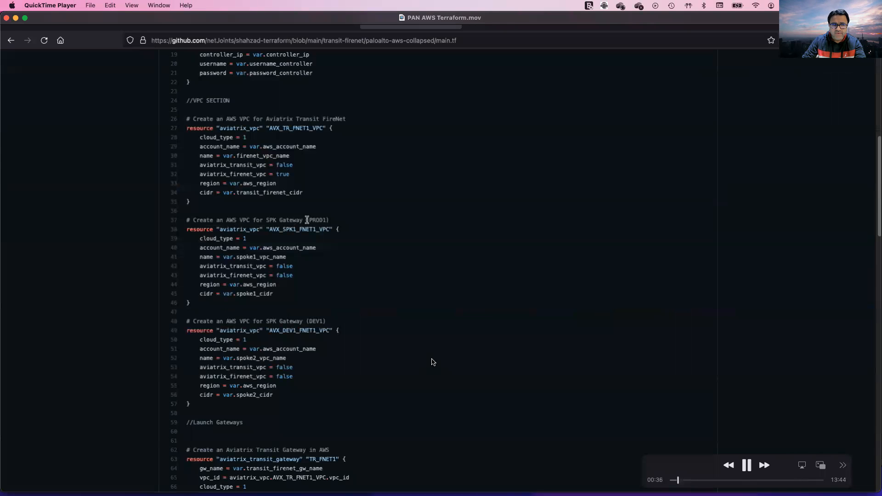
pyautogui.scroll(-3)
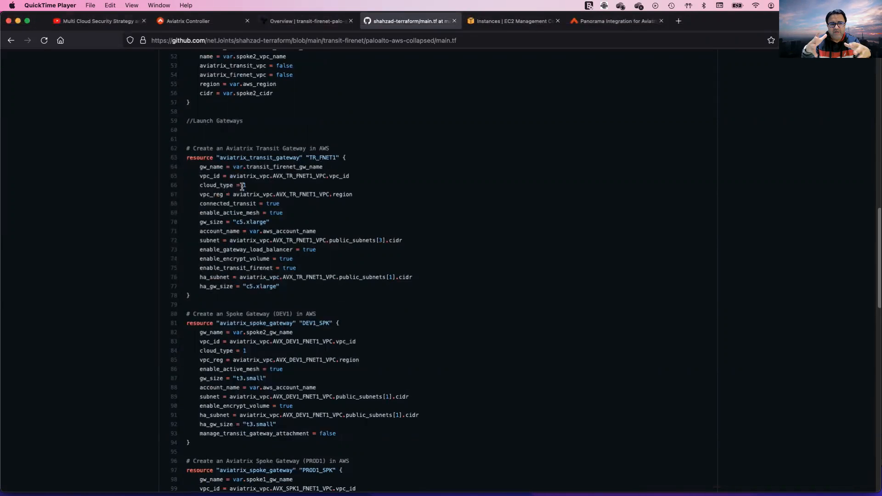
pyautogui.scroll(-3)
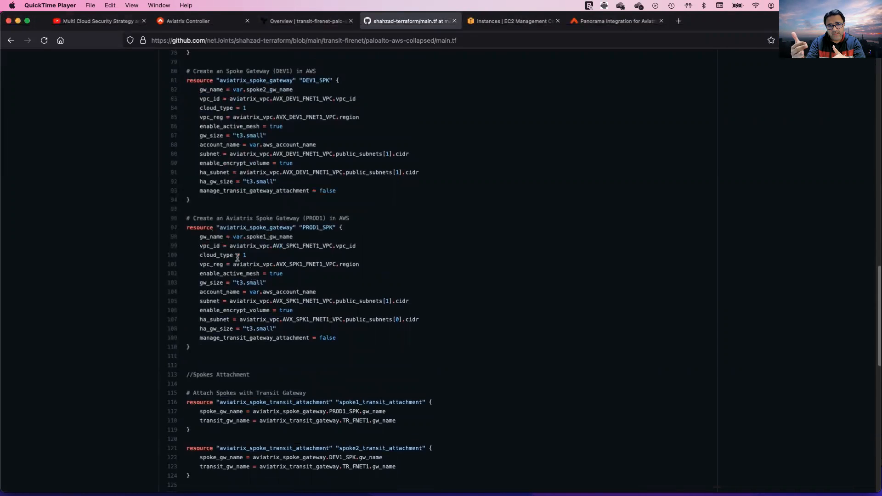
pyautogui.moveTo(249, 310)
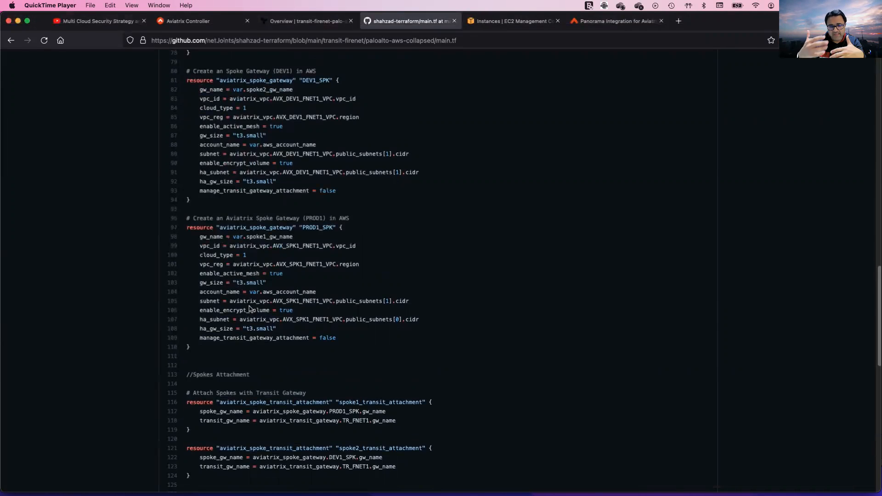
pyautogui.scroll(-3)
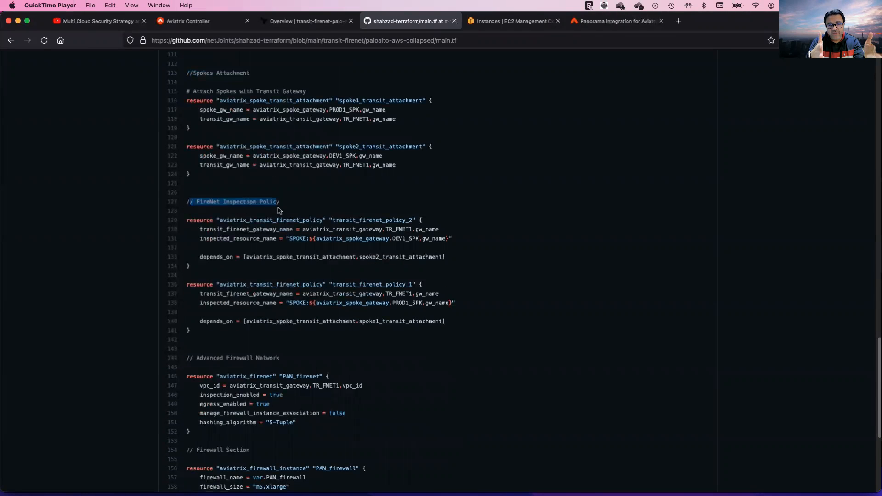
pyautogui.moveTo(298, 253)
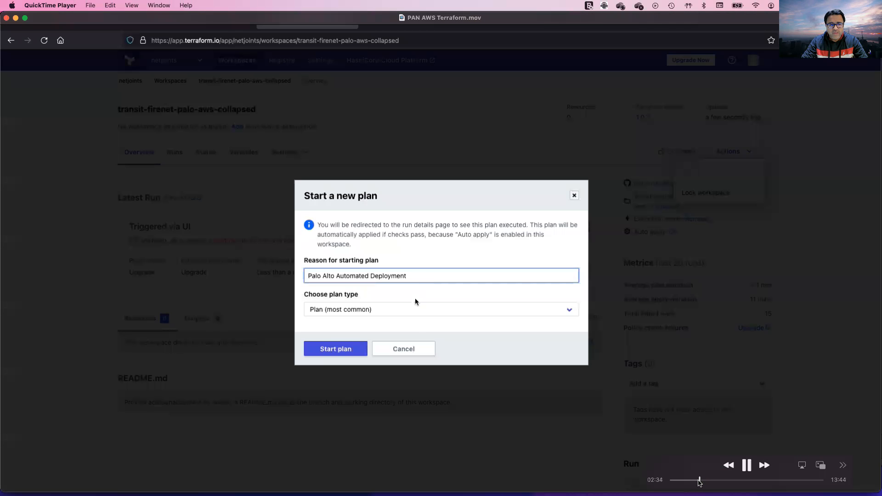
# - Start the Palo Alto Automated Deployment run and watch its 13-resource plan move into apply
pyautogui.click(335, 349)
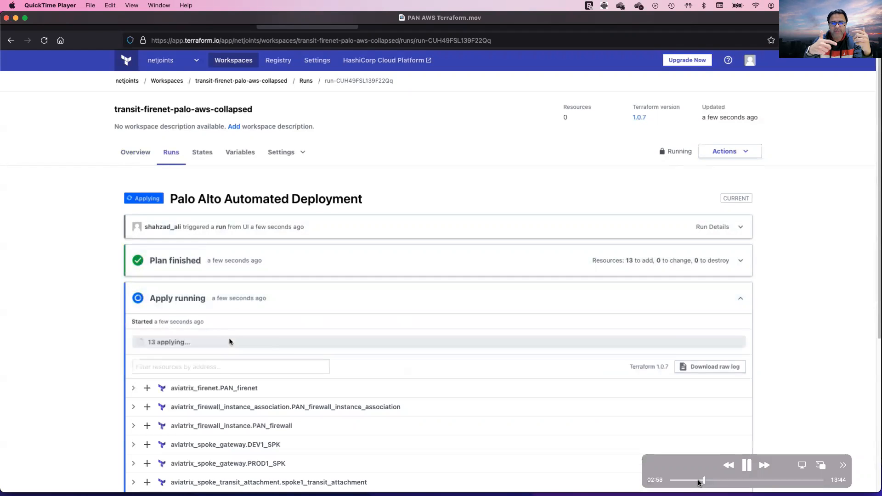
pyautogui.scroll(-3)
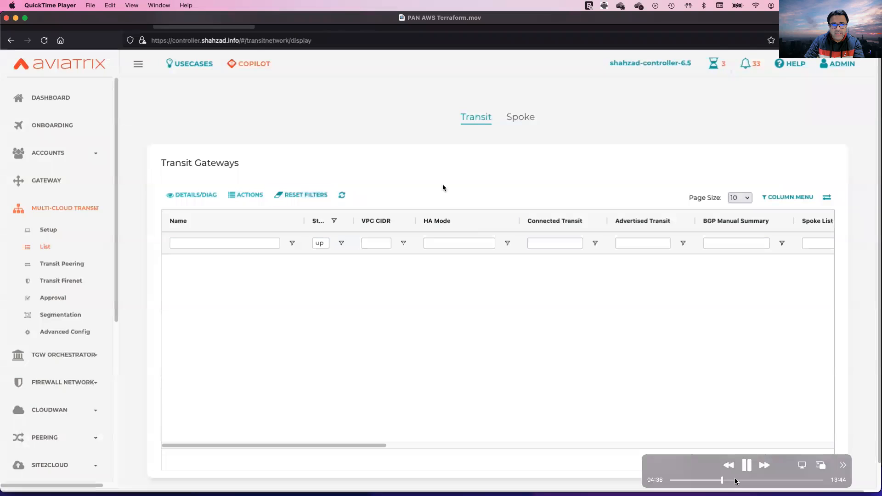
# - Refresh Transit Gateways, review the in-progress gateway creation tasks, then view the Spoke gateway list
pyautogui.click(341, 195)
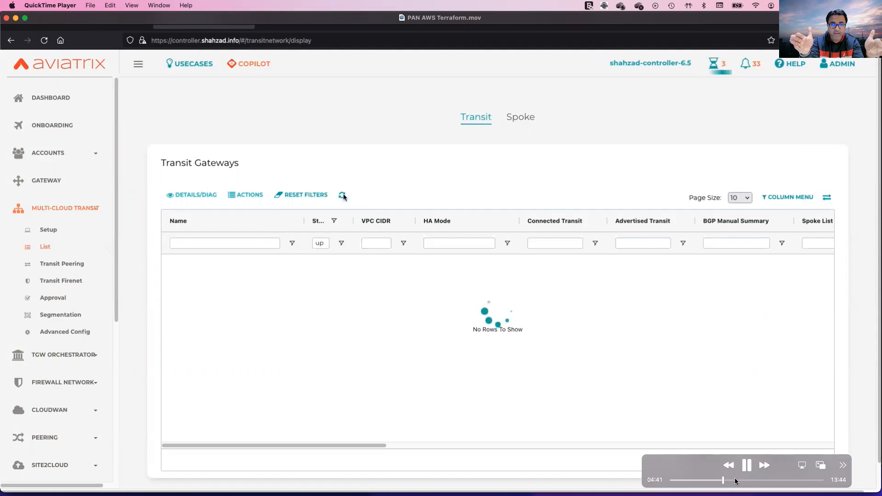
pyautogui.click(716, 64)
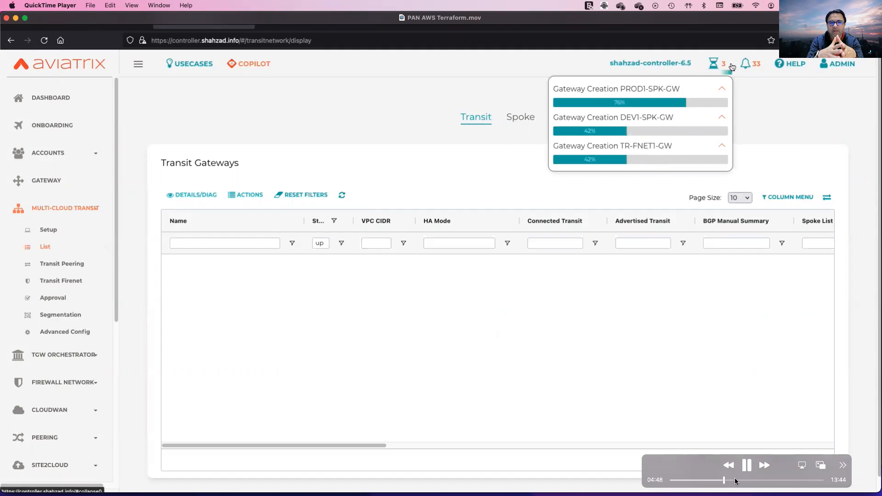
pyautogui.click(713, 64)
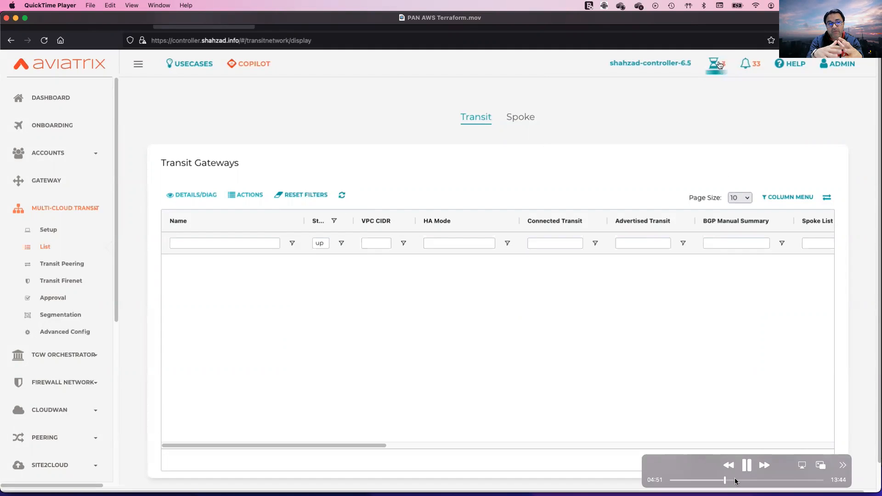
pyautogui.click(520, 116)
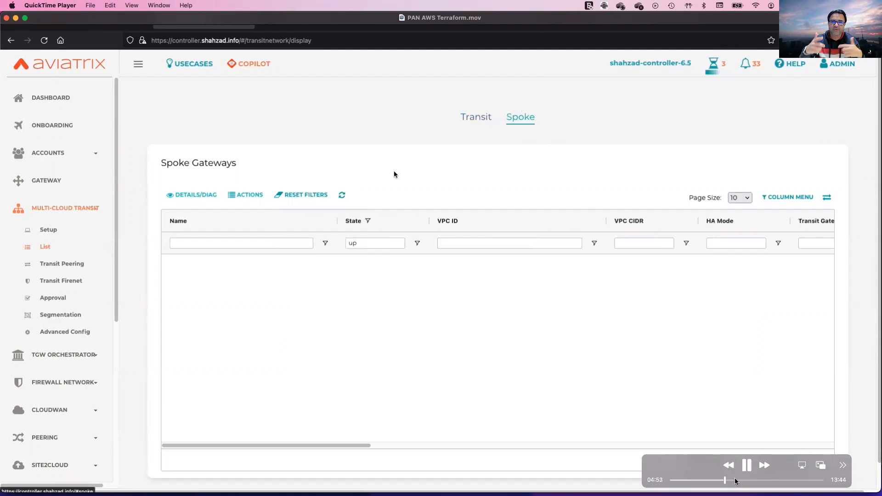
pyautogui.click(475, 117)
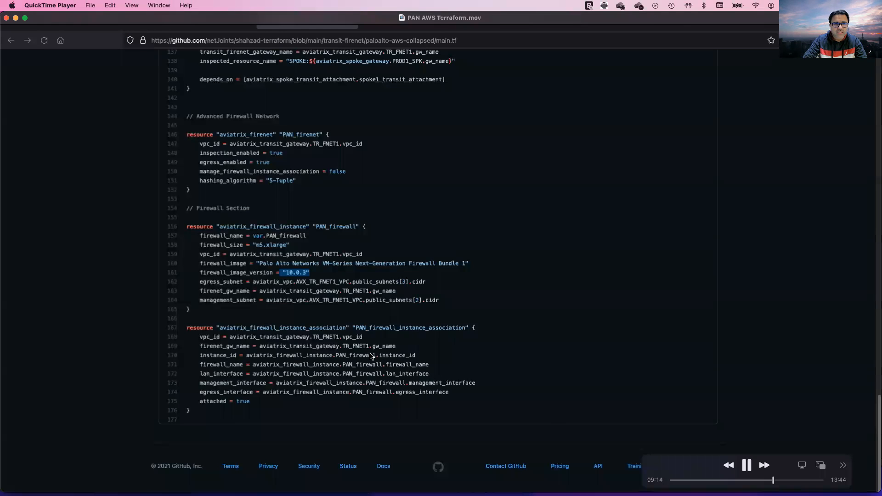
pyautogui.moveTo(349, 345)
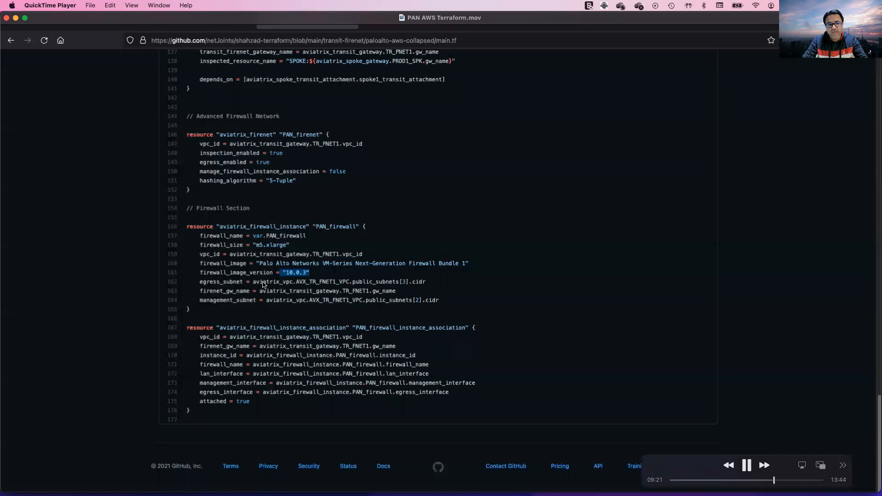
pyautogui.moveTo(701, 364)
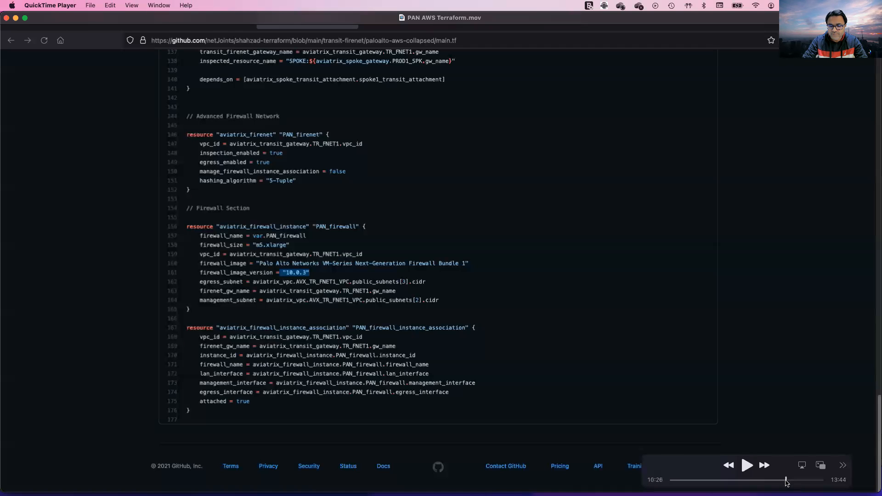
pyautogui.click(746, 465)
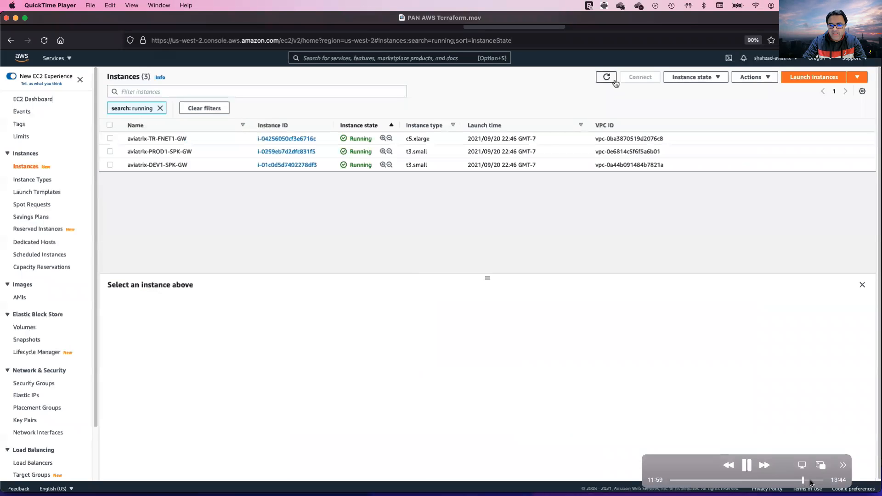
# - Reload the running EC2 instances list to show all seven instances including the Palo Alto firewall
pyautogui.click(606, 77)
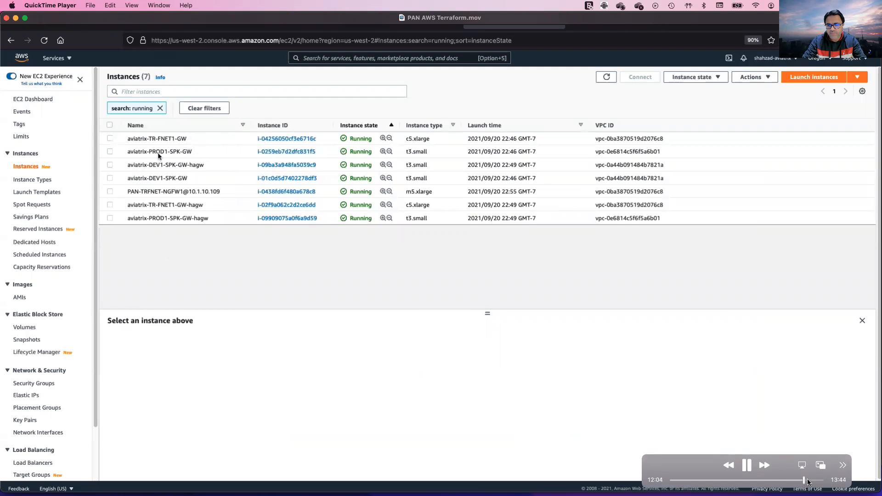
pyautogui.click(61, 280)
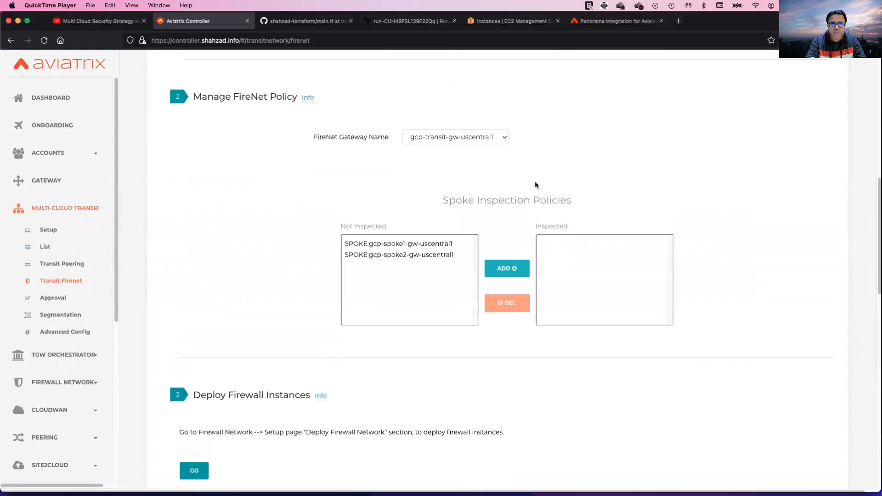
# - Select TR-FNET1-GW so its inspection policy lists PROD1-SPK-GW and DEV1-SPK-GW as inspected
pyautogui.click(455, 136)
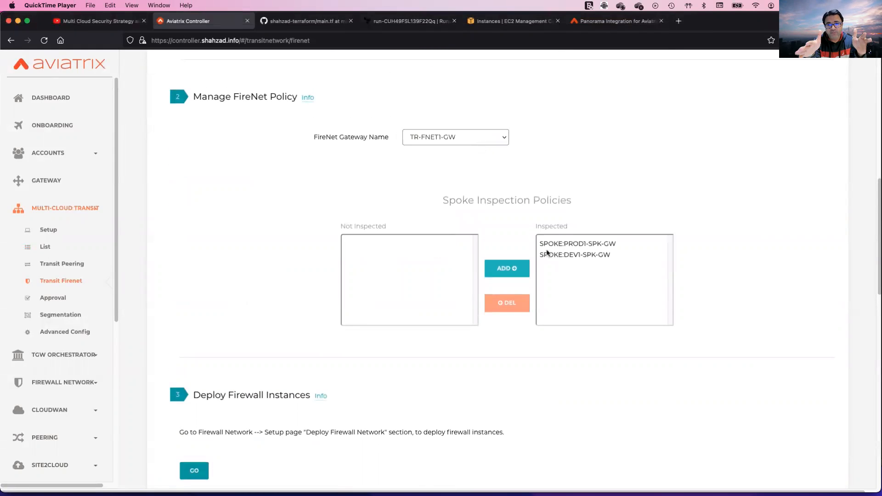
pyautogui.scroll(-3)
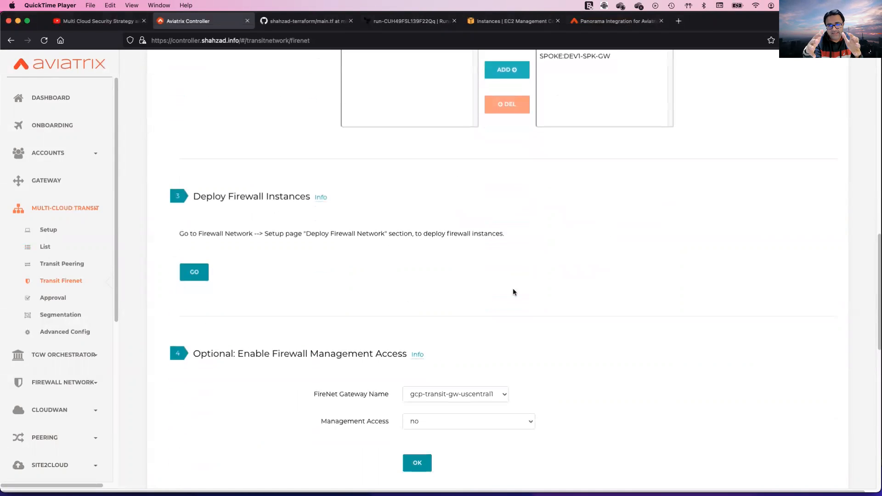
pyautogui.scroll(-3)
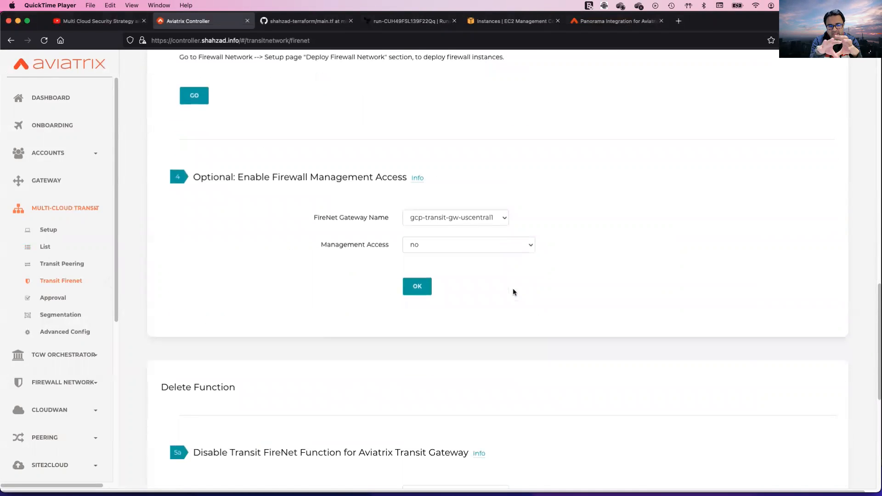
pyautogui.scroll(-3)
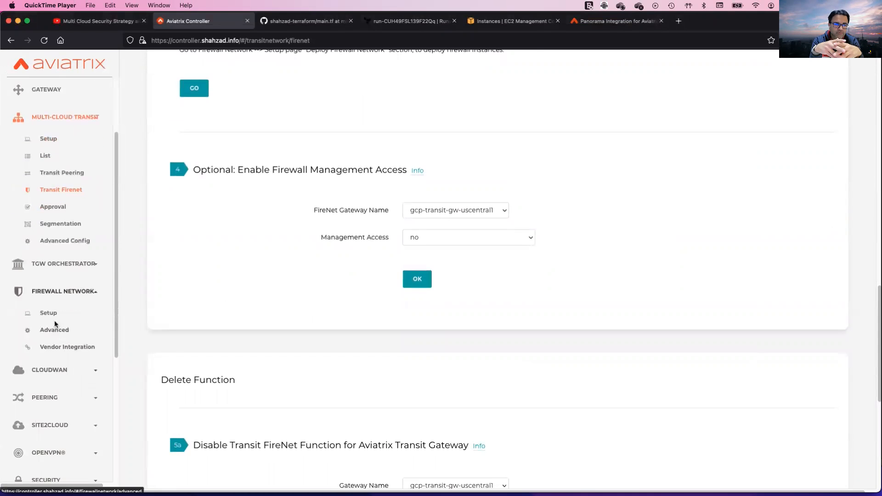
# - In Firewall Network > Advanced, view FireNet details for AVX-TR-FNET1-VPC with PAN-TRFNET-NGFW1 attached
pyautogui.click(48, 313)
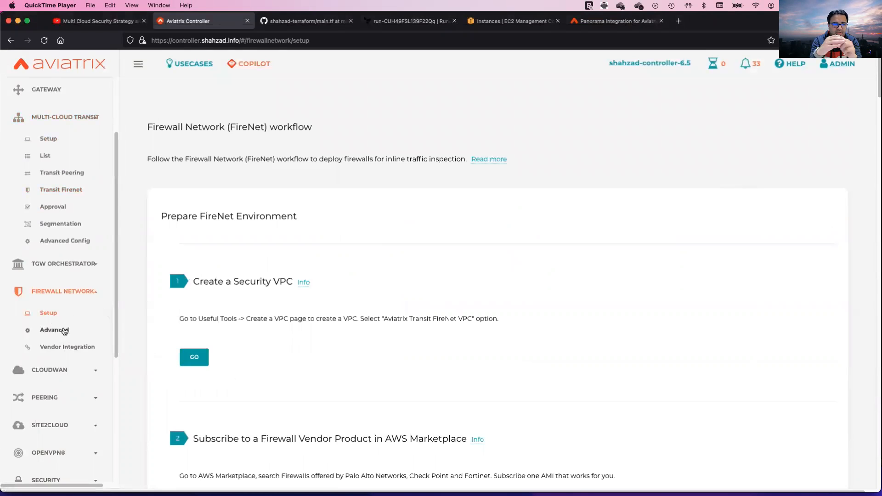
pyautogui.click(54, 330)
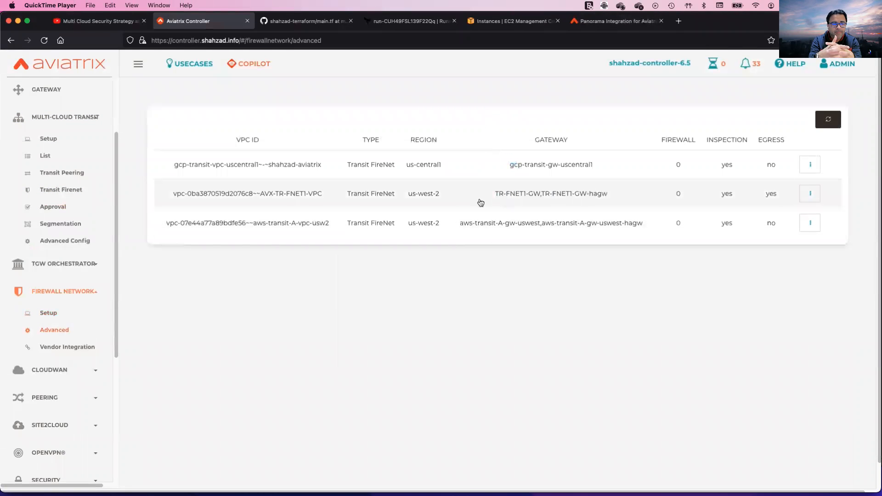
pyautogui.doubleClick(247, 194)
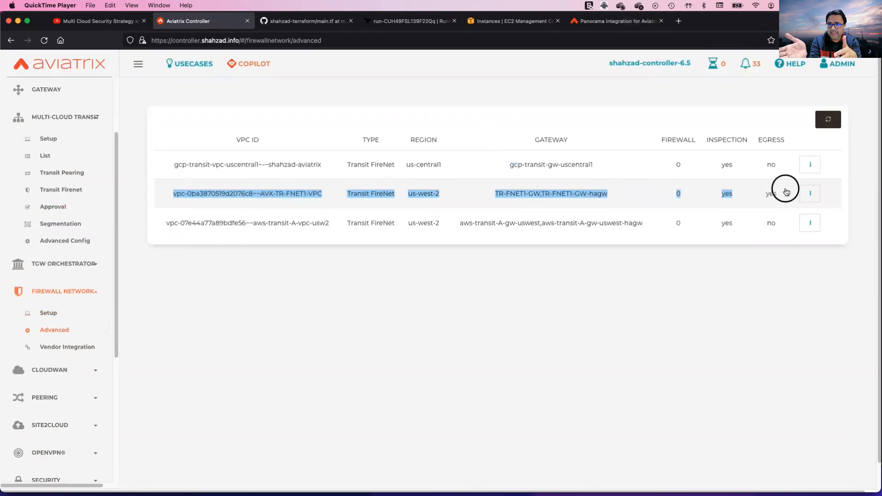
pyautogui.click(810, 194)
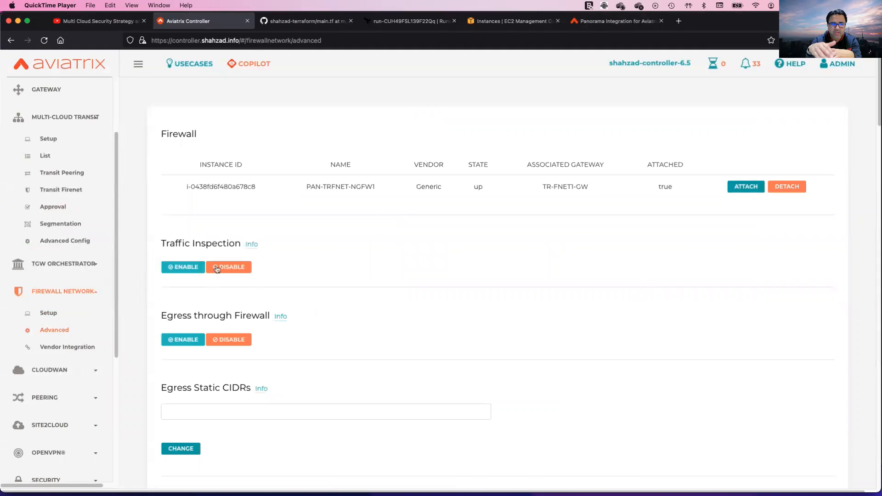
# - Review the FireNet gateways and route tables for TR-FNET1-GW down the details page
pyautogui.scroll(-3)
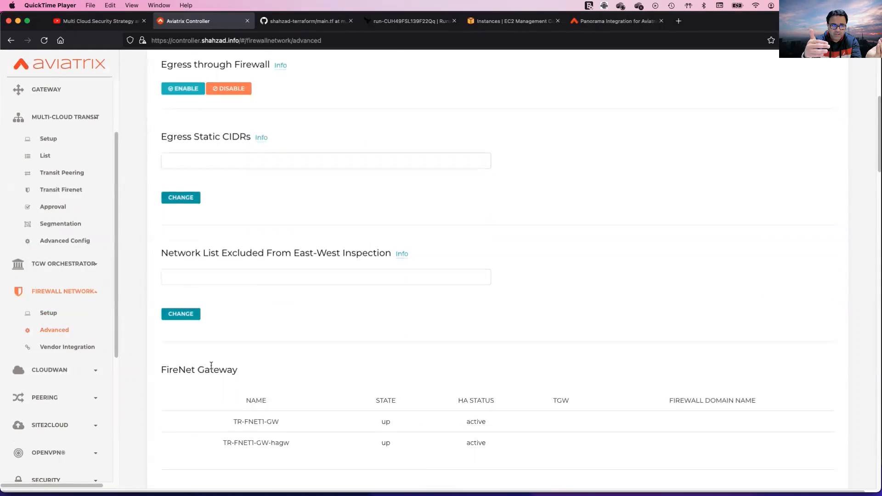
pyautogui.scroll(-3)
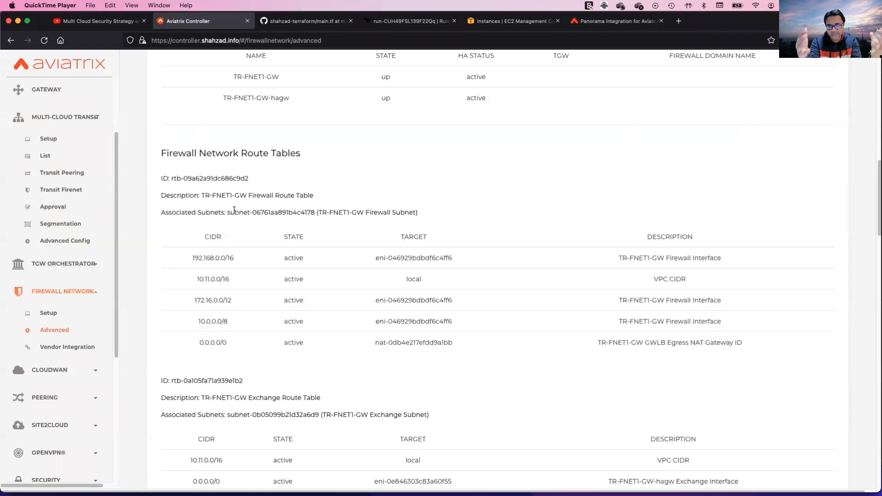
pyautogui.scroll(-3)
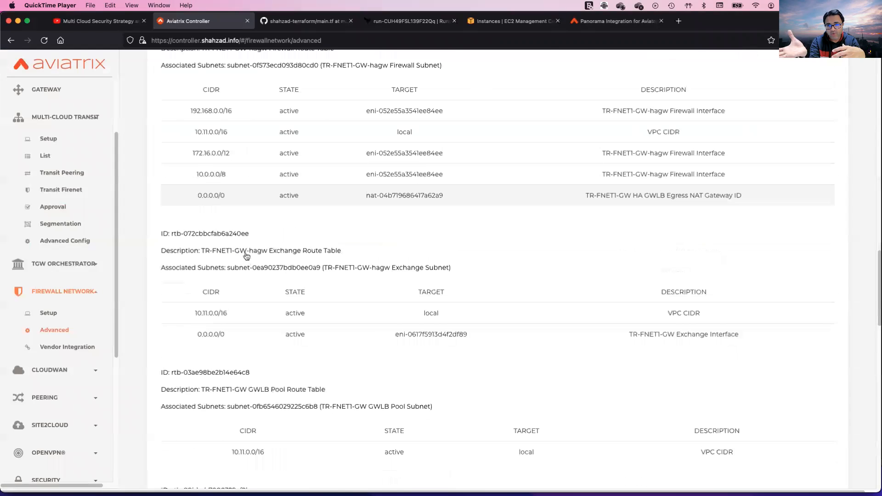
pyautogui.scroll(-3)
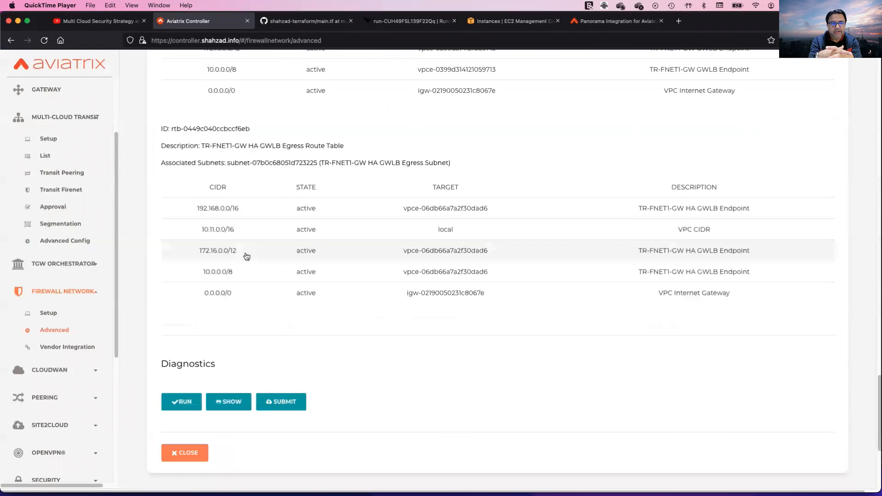
pyautogui.click(67, 346)
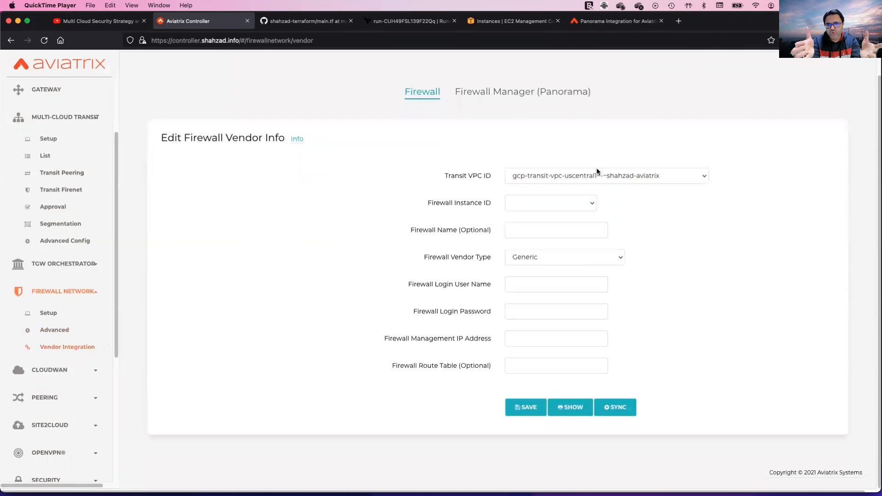
# - Choose AVX-TR-FNET1-VPC as Transit VPC ID, auto-filling PAN-TRFNET-NGFW1 and management IP 35.84.91.229
pyautogui.click(606, 176)
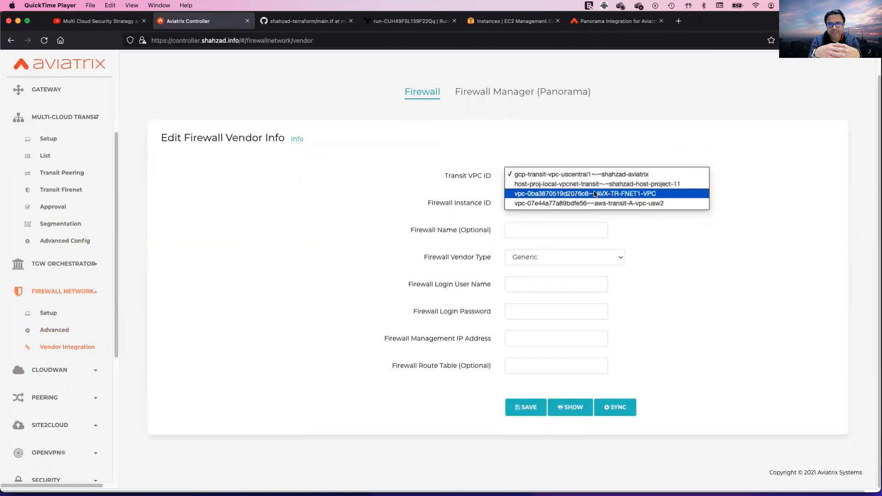
pyautogui.click(586, 193)
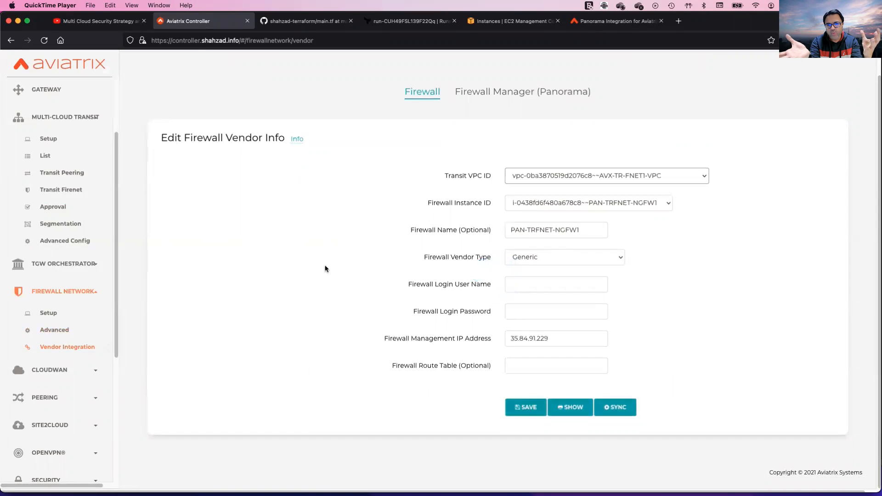
pyautogui.moveTo(69, 342)
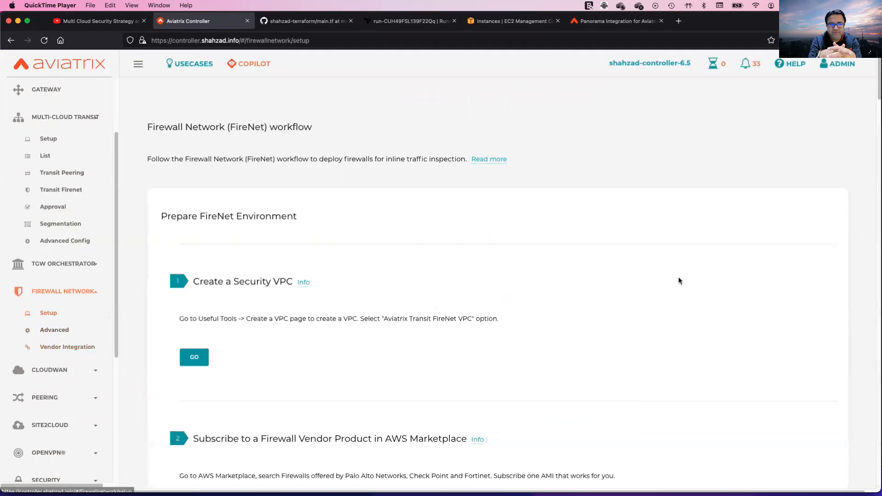
# - Scroll the FireNet setup workflow to step 7a listing the launched PAN-TRFNET-NGFW1 VM-Series instance
pyautogui.scroll(-3)
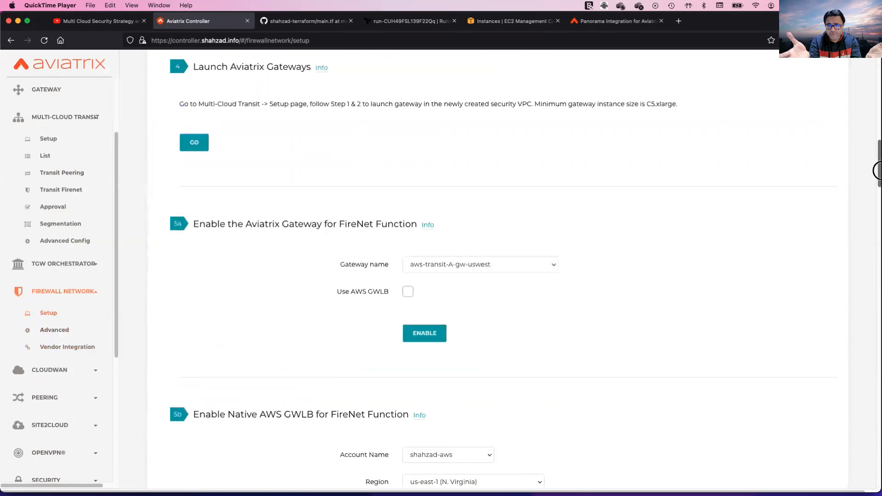
pyautogui.scroll(-3)
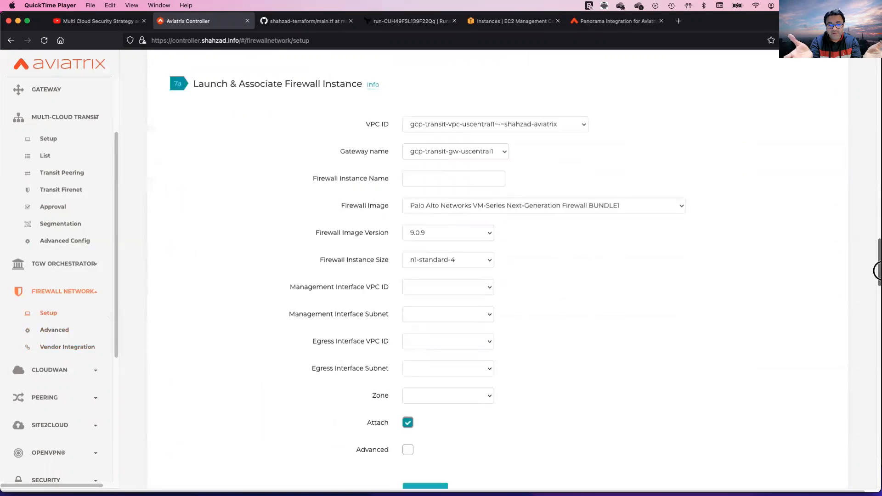
pyautogui.scroll(-3)
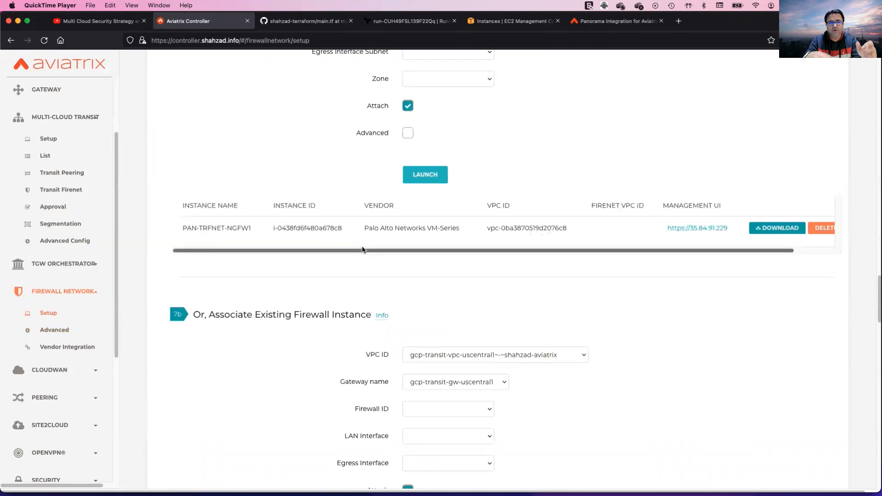